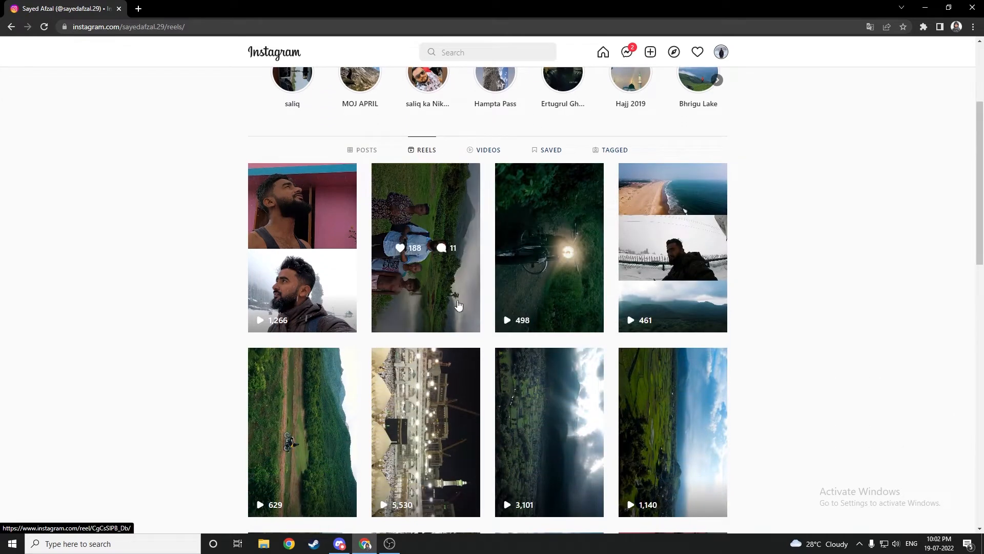
# Open the first profile reel, the stacked rain-and-snow selfies, then close it.
pyautogui.click(425, 247)
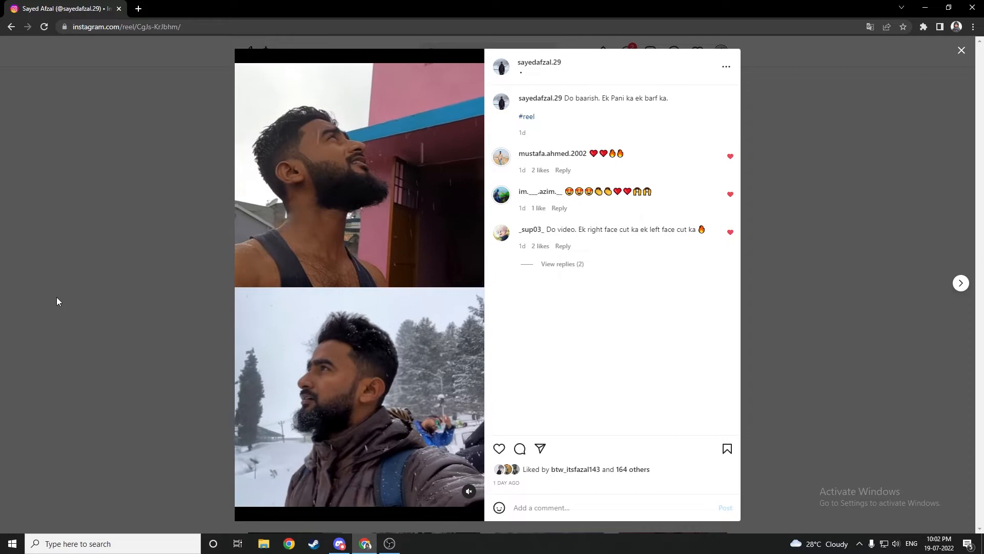
pyautogui.click(414, 543)
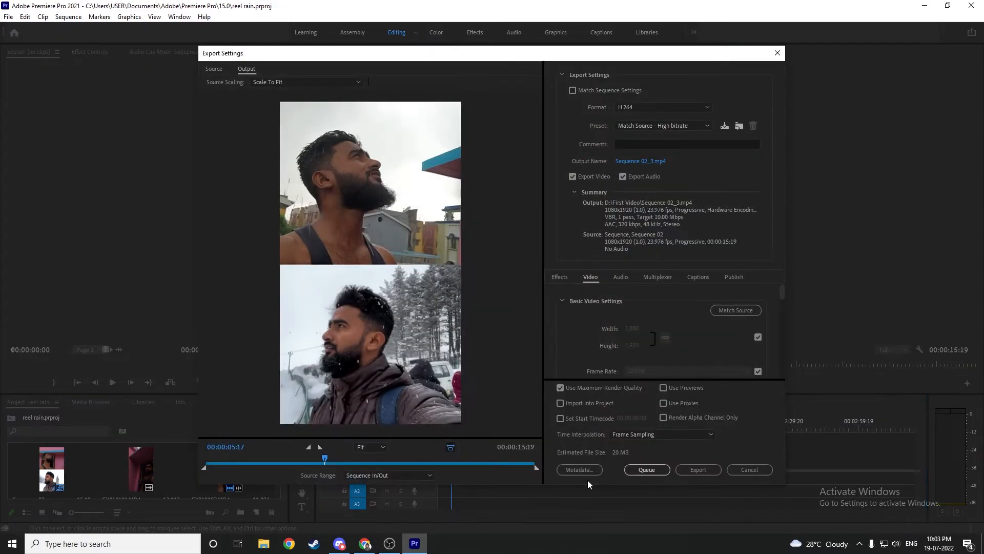
# Confirm H.264 as the format and save the output as 'Rain reel1.mp4'.
pyautogui.click(662, 106)
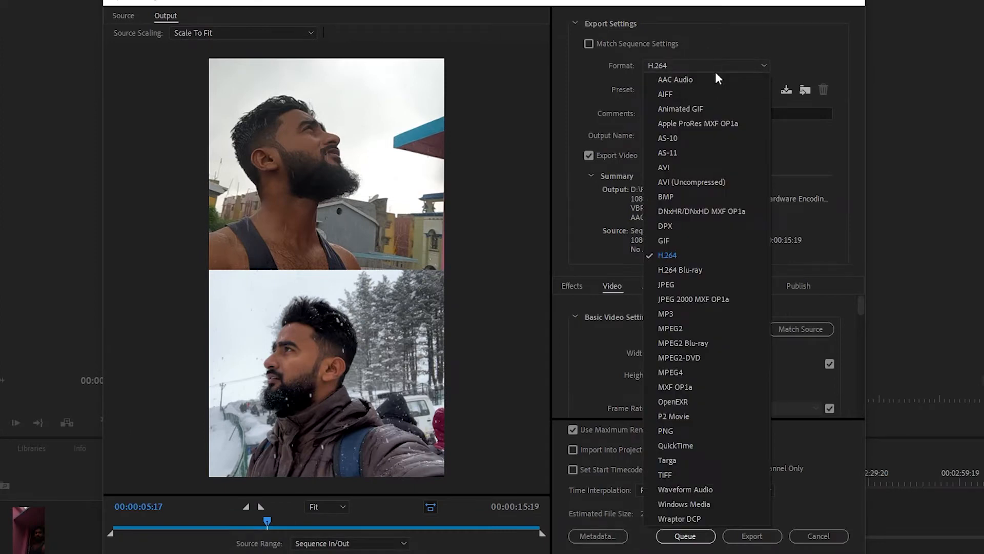
pyautogui.click(667, 254)
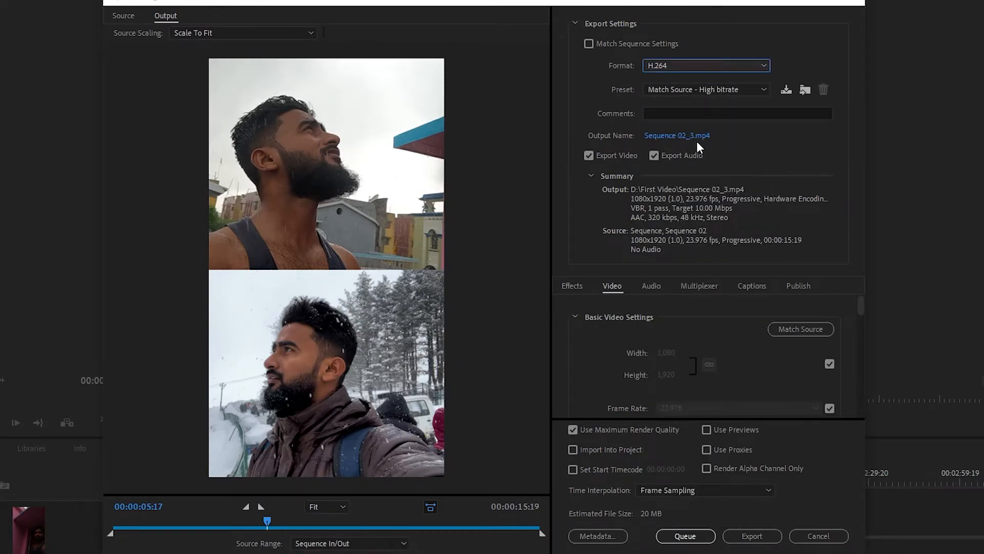
pyautogui.click(677, 134)
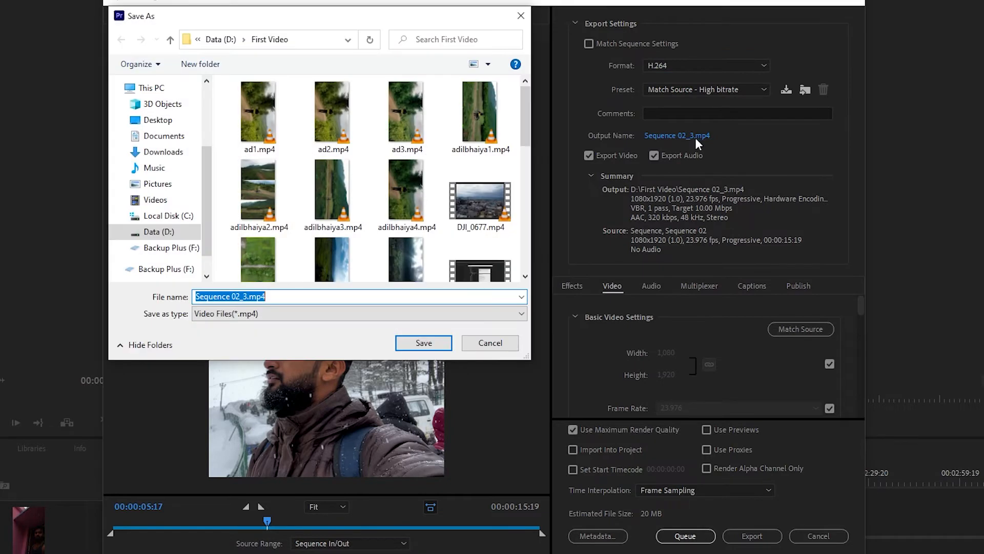
pyautogui.write('Rain')
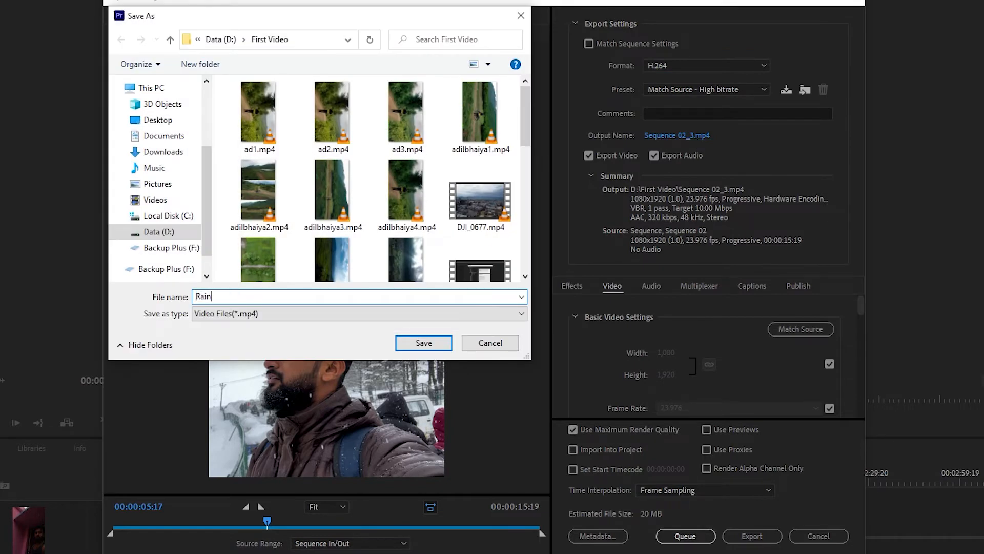
pyautogui.write('reel')
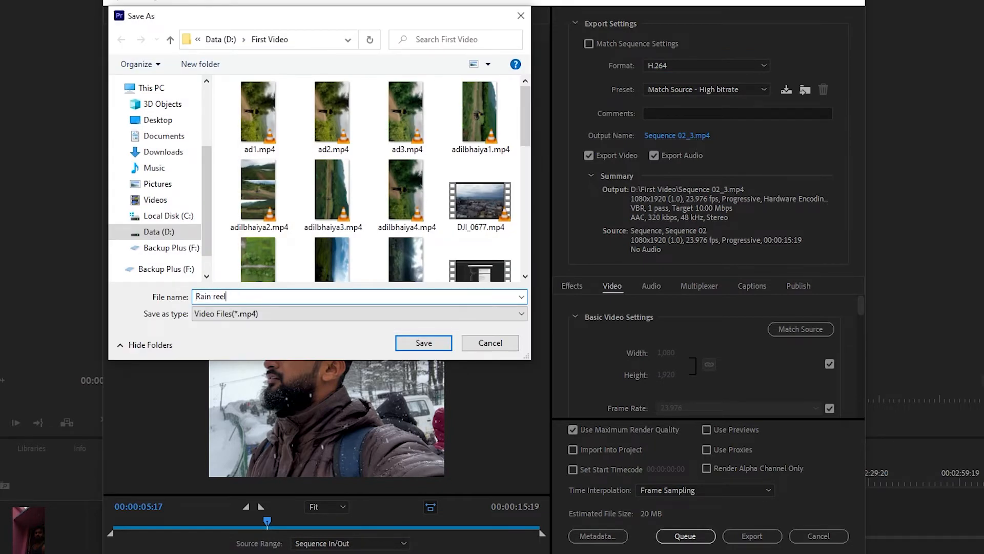
pyautogui.click(423, 343)
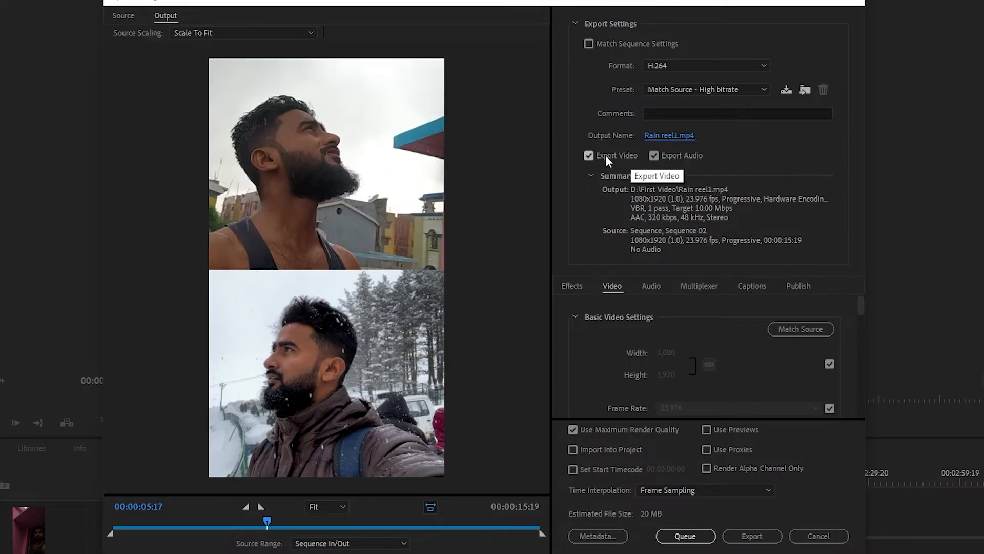
pyautogui.moveTo(736, 219)
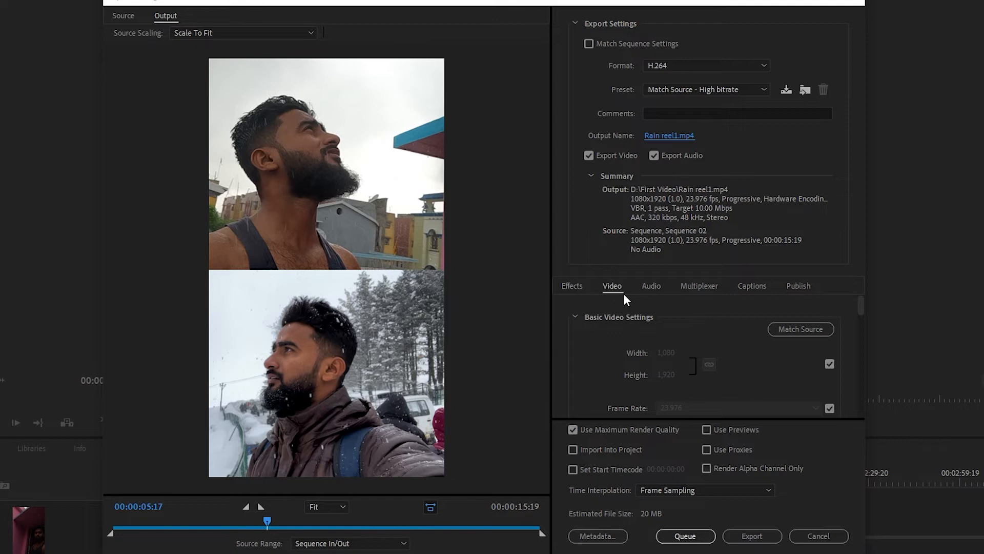
pyautogui.moveTo(867, 312)
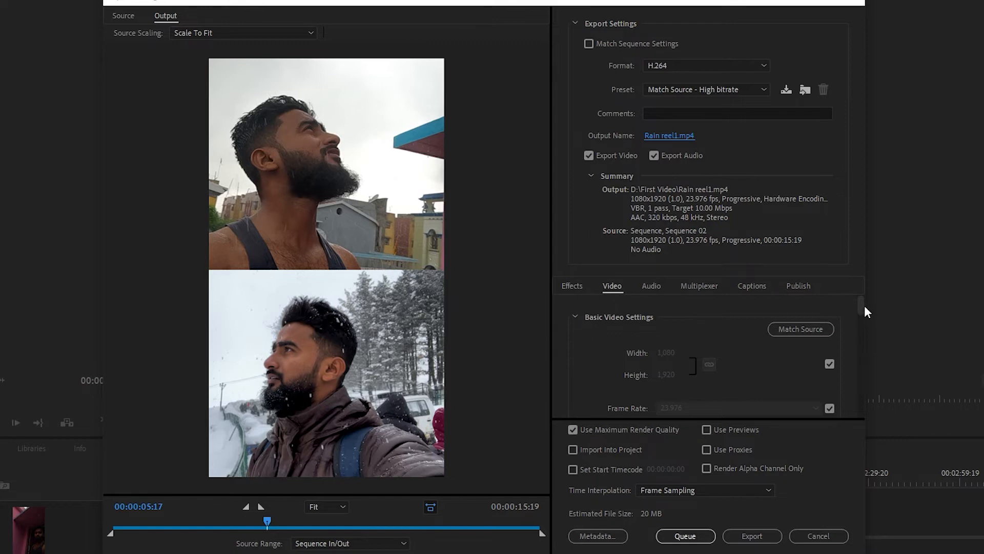
# Enable Render at Maximum Depth, choose Software Encoding, and set High profile, level 4.2.
pyautogui.scroll(-3)
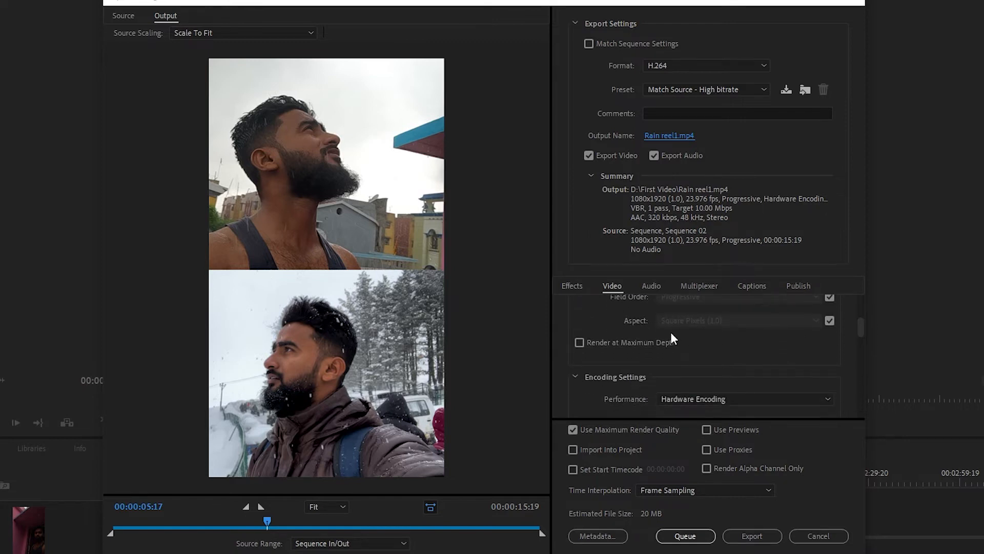
pyautogui.click(579, 341)
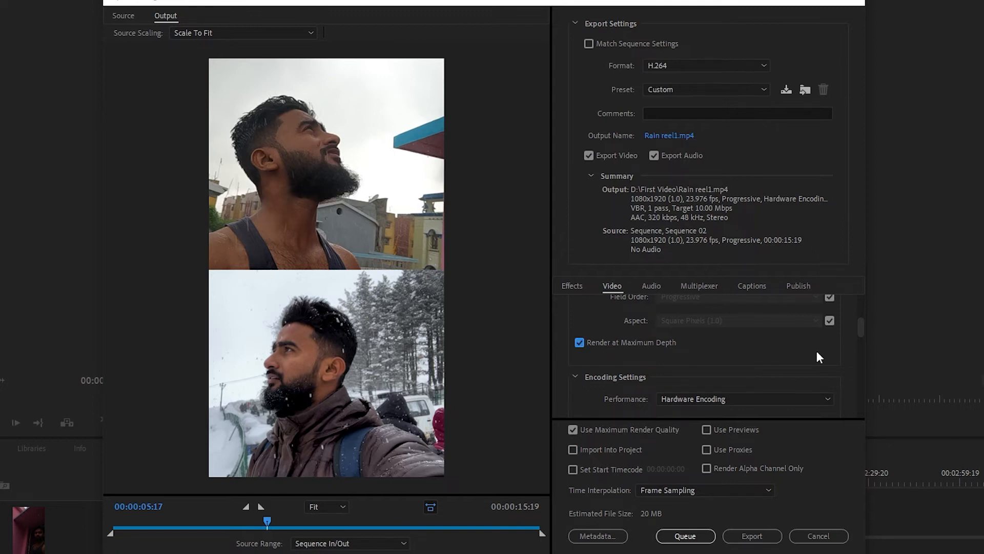
pyautogui.scroll(-3)
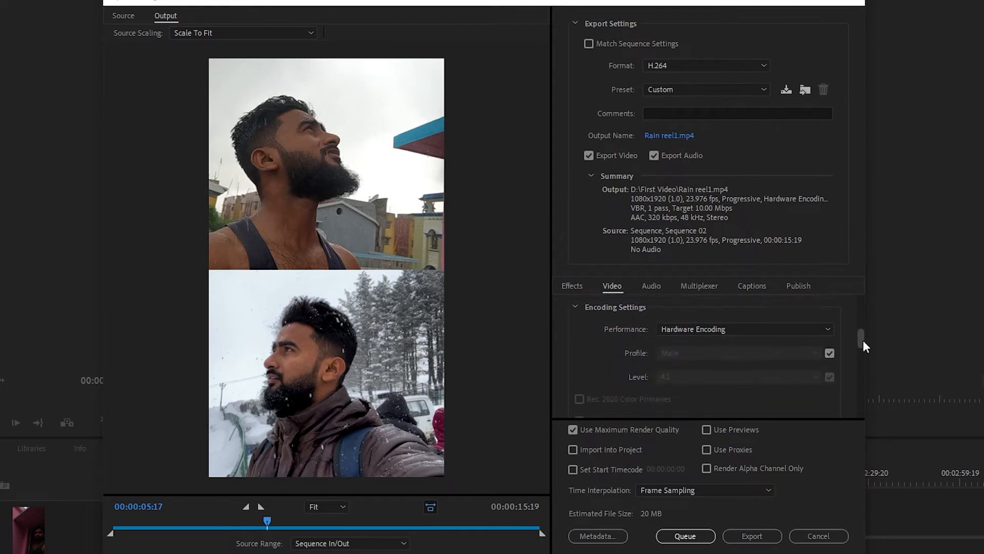
pyautogui.click(751, 349)
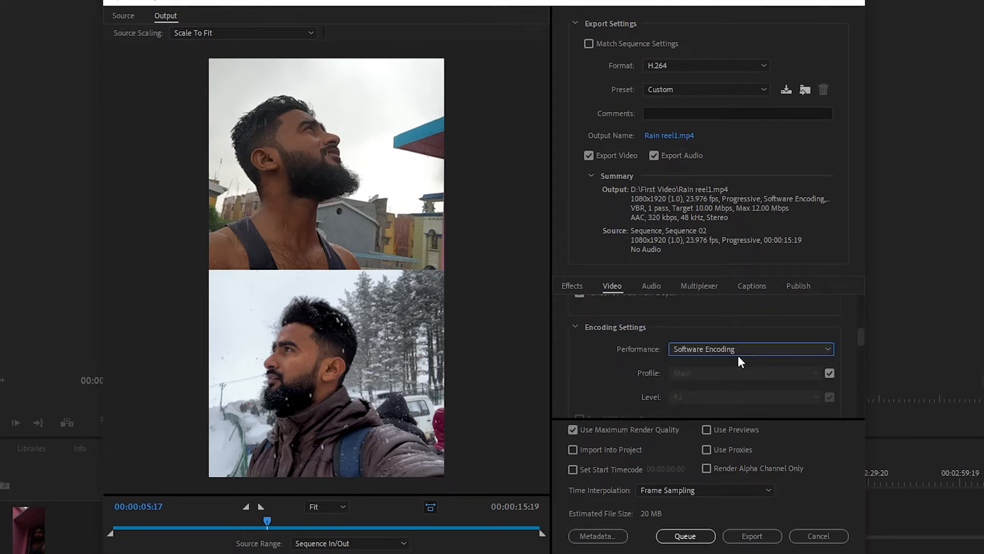
pyautogui.click(744, 372)
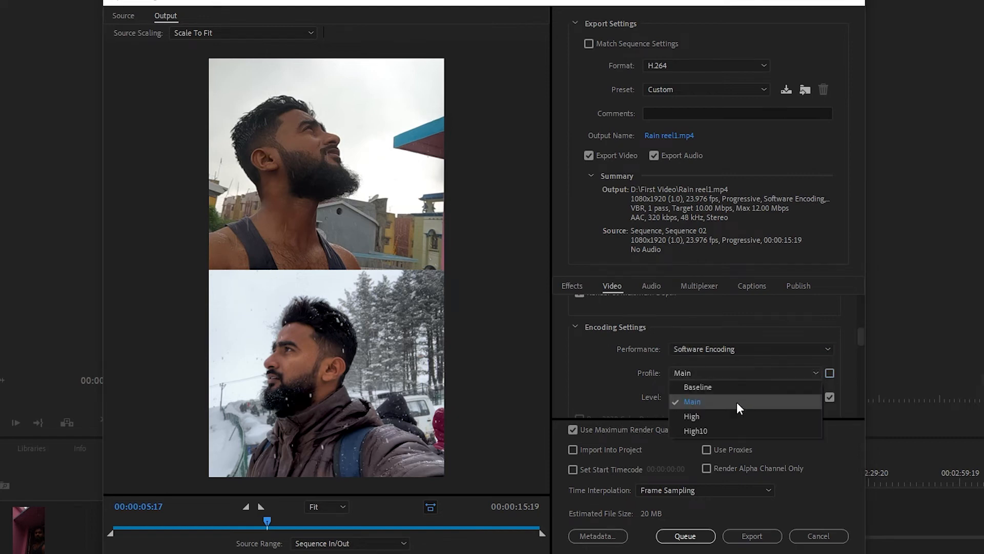
pyautogui.click(743, 396)
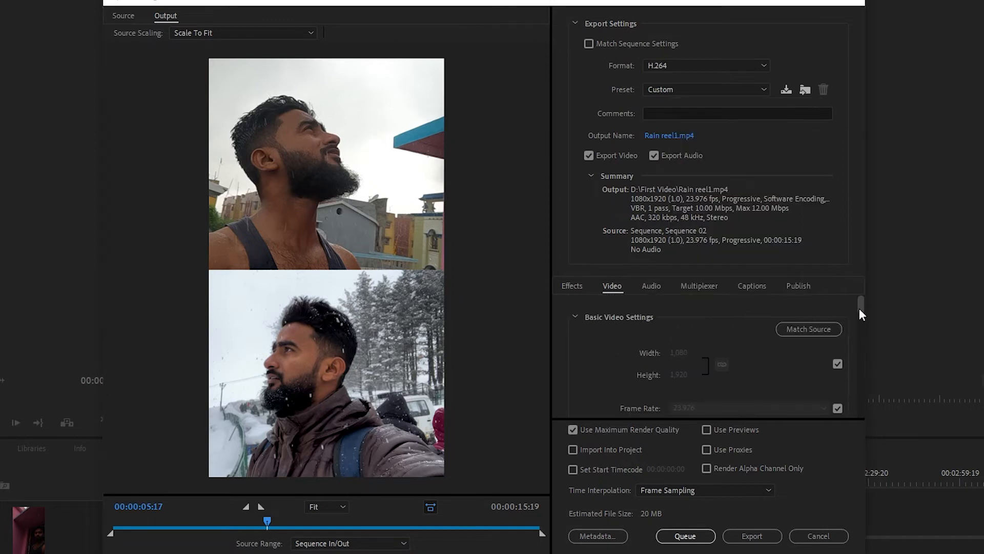
pyautogui.scroll(-3)
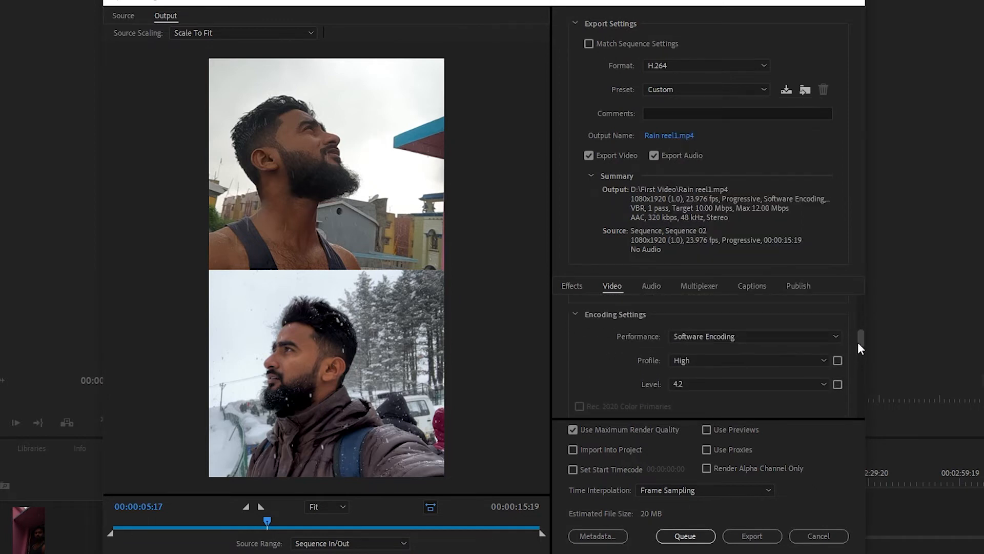
pyautogui.scroll(-3)
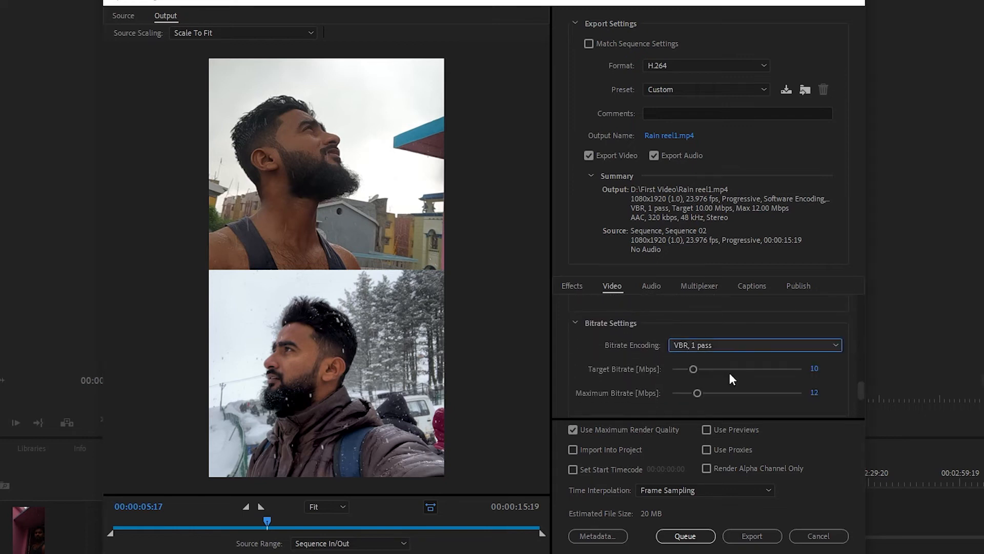
# Under VBR 1 pass, set Target Bitrate 22 Mbps and Maximum Bitrate 26 Mbps.
pyautogui.click(825, 368)
pyautogui.write('22')
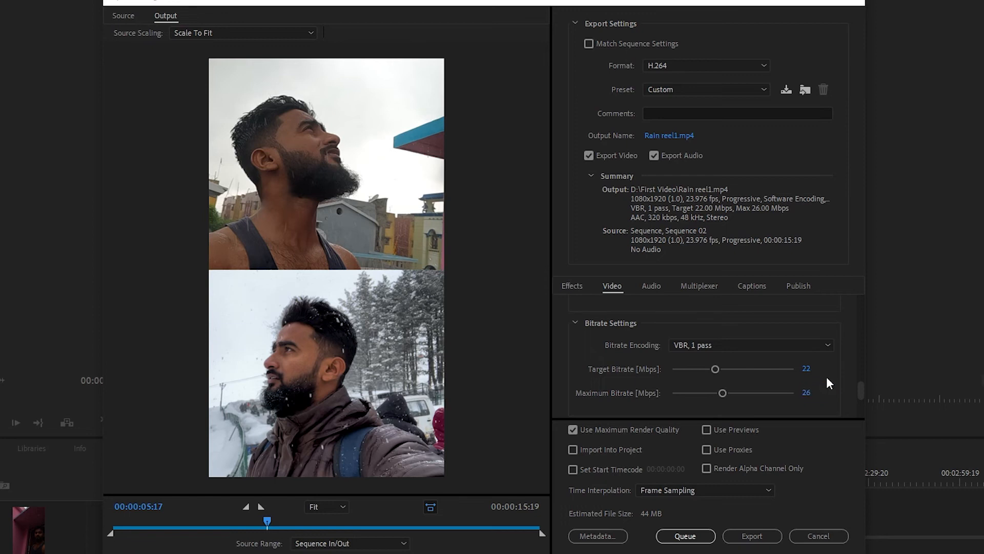
pyautogui.scroll(-3)
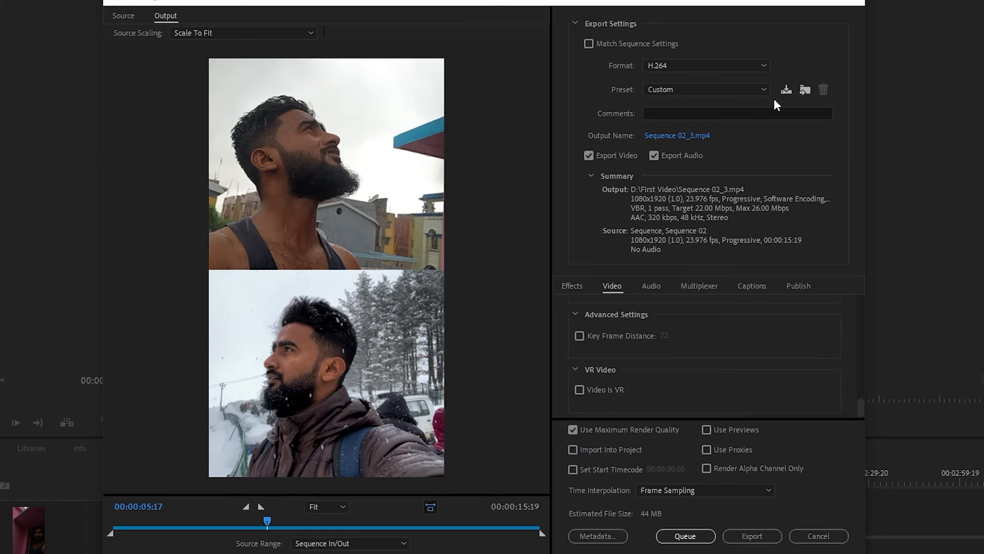
# Save the current settings as a new preset named 'Instagram Reel Export'.
pyautogui.click(785, 89)
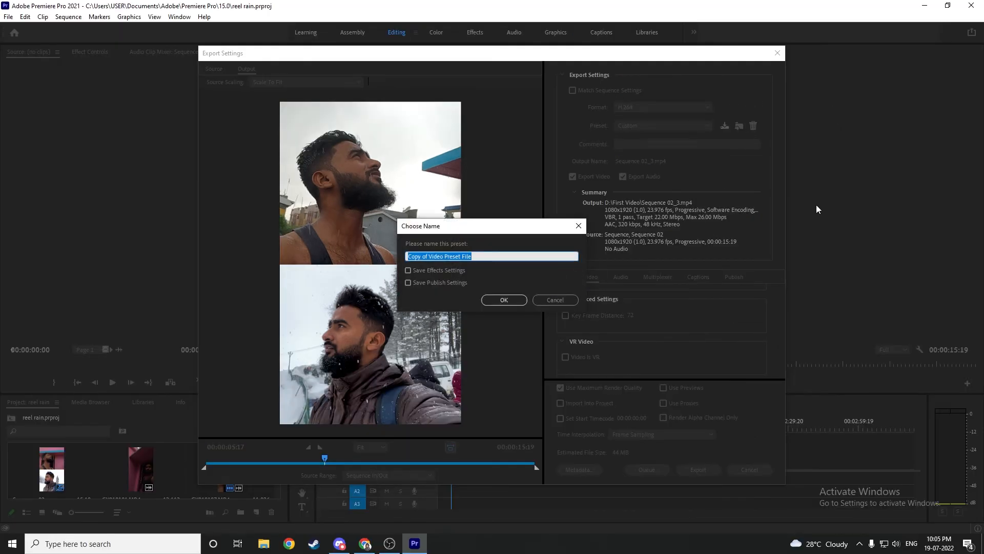
pyautogui.write('Instagram Ree')
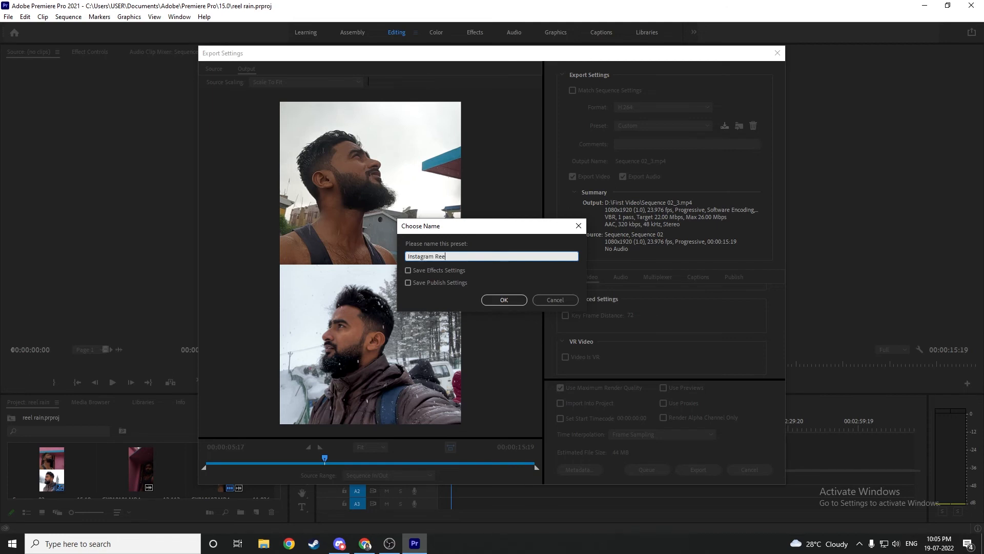
pyautogui.write('Export')
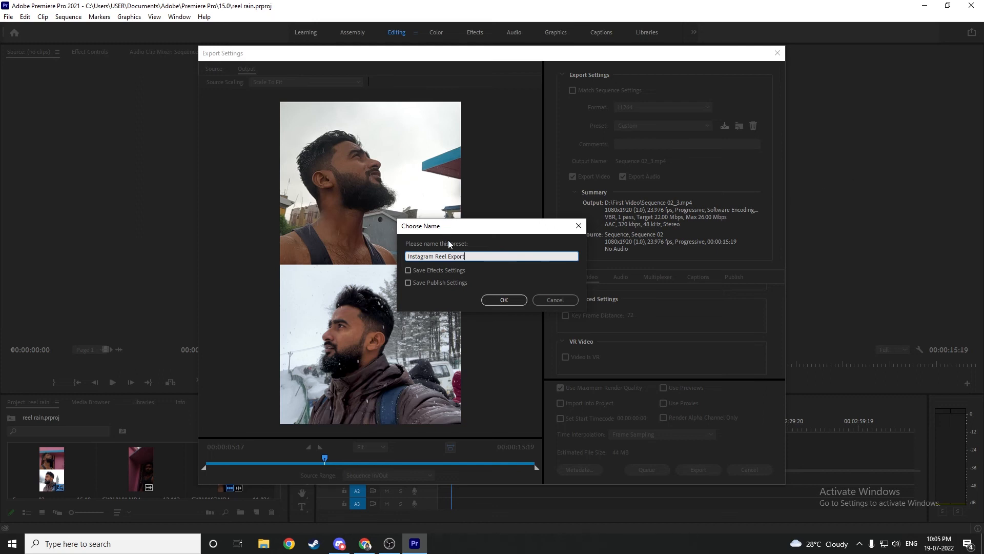
pyautogui.click(503, 299)
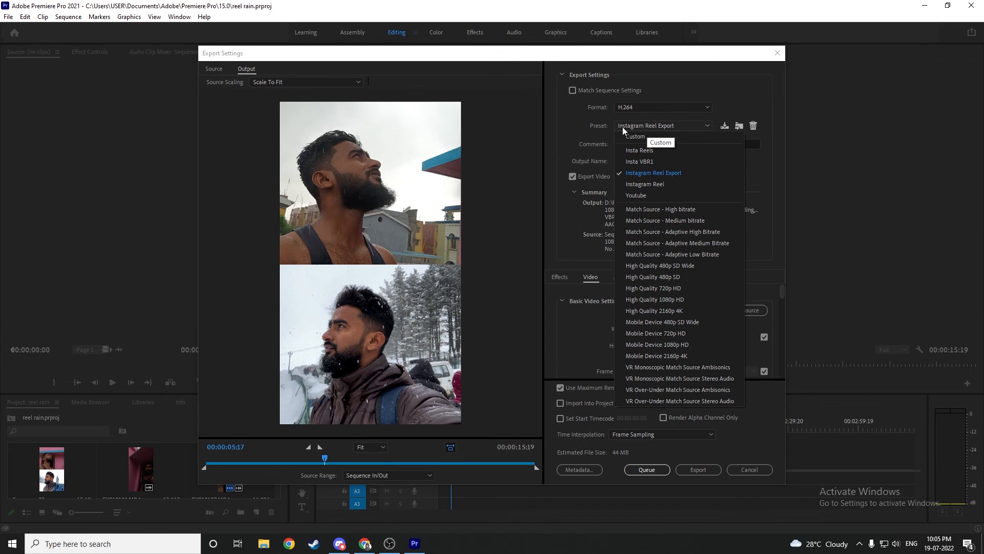
pyautogui.moveTo(655, 176)
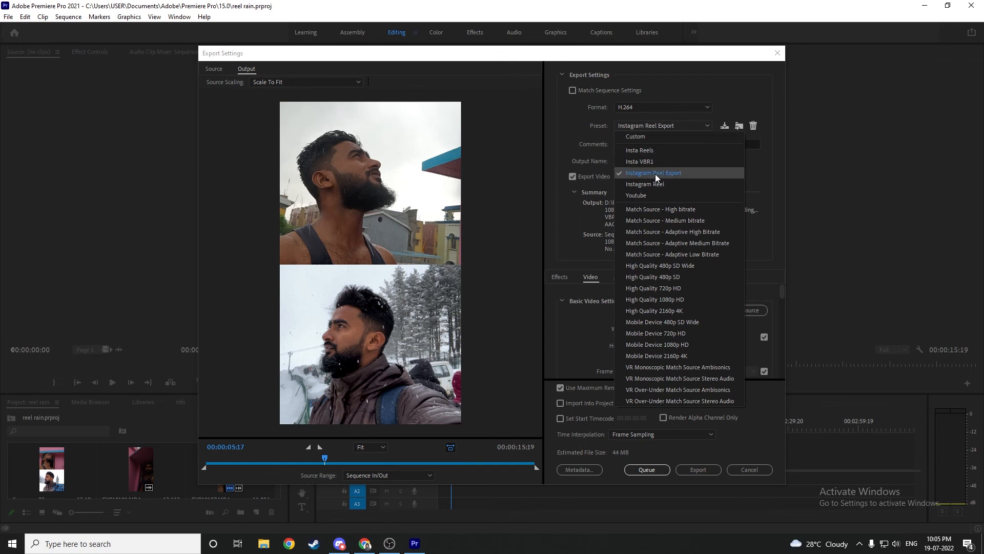